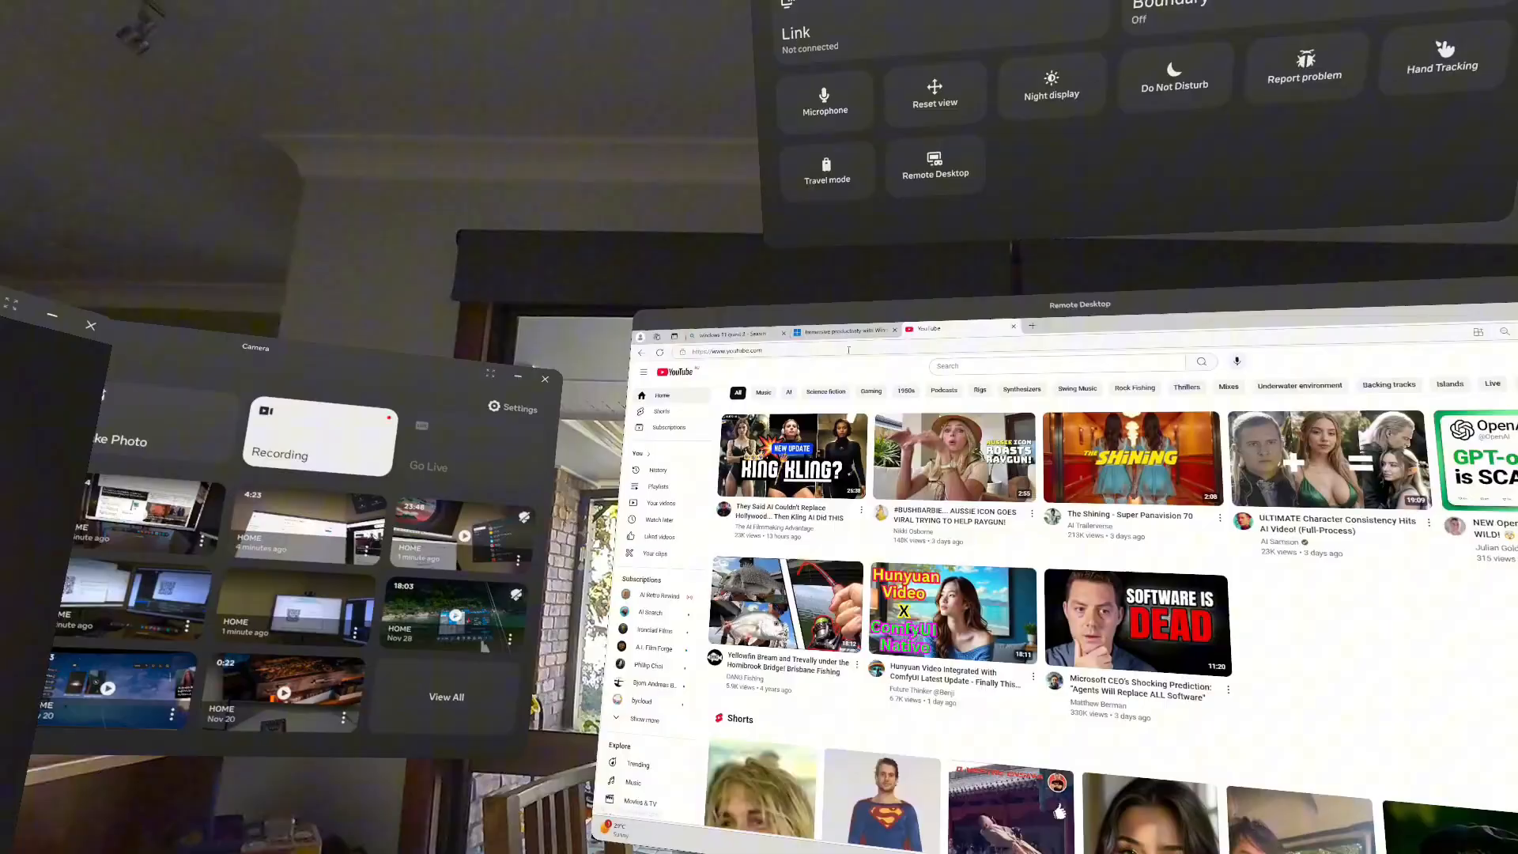
Open the full Settings panel from Quick settings, showing System, Experimental and other tiles
{"action": "type", "text": "mus"}
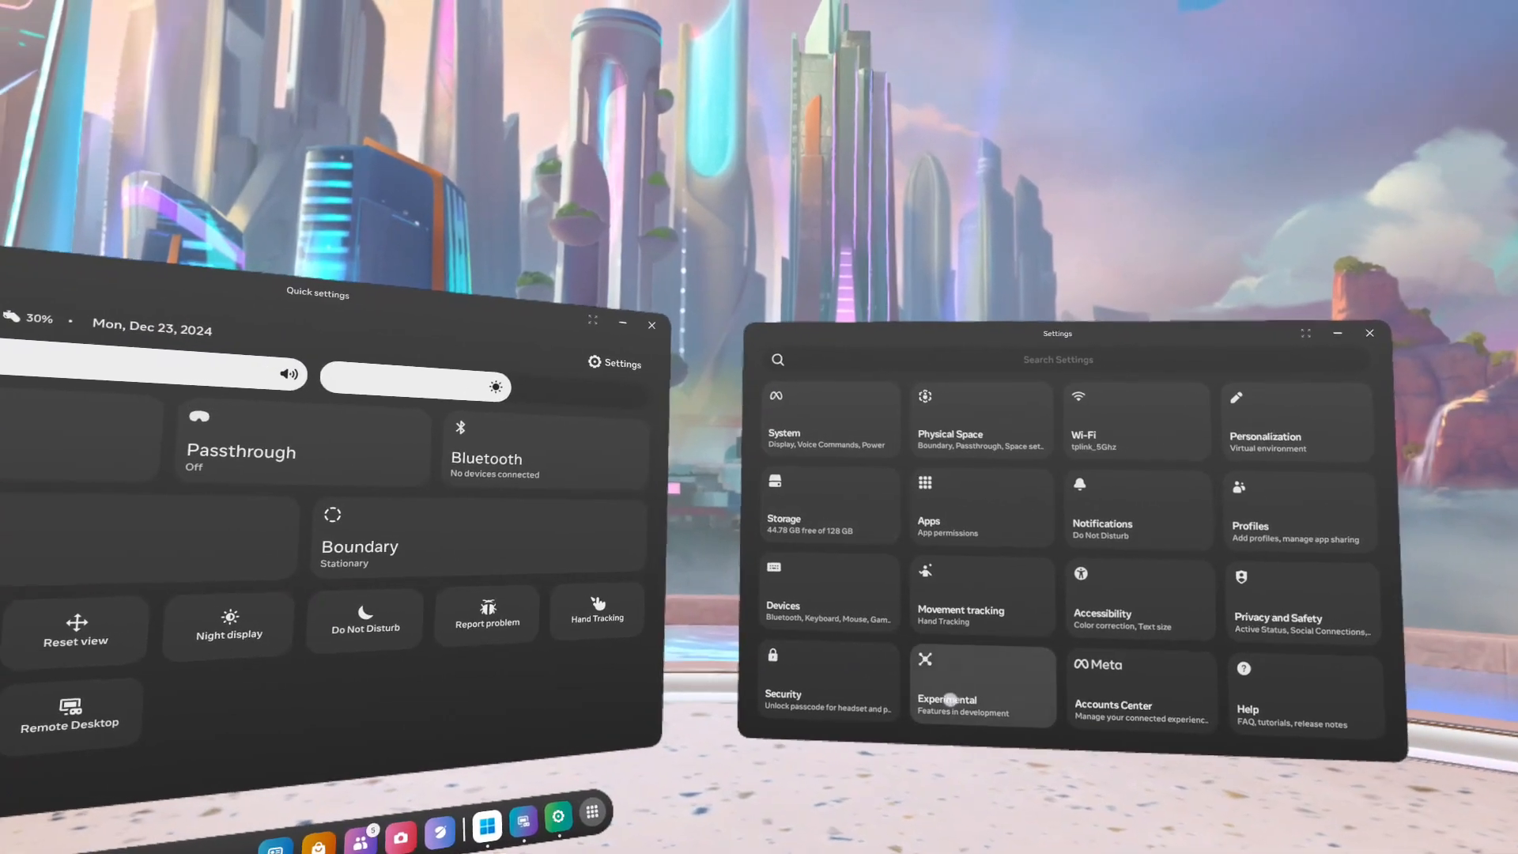
Show the blog's 'Windows 11 and Remote Desktop' section with the 'On your PC' setup steps
{"action": "left_click", "coordinate": [946, 684]}
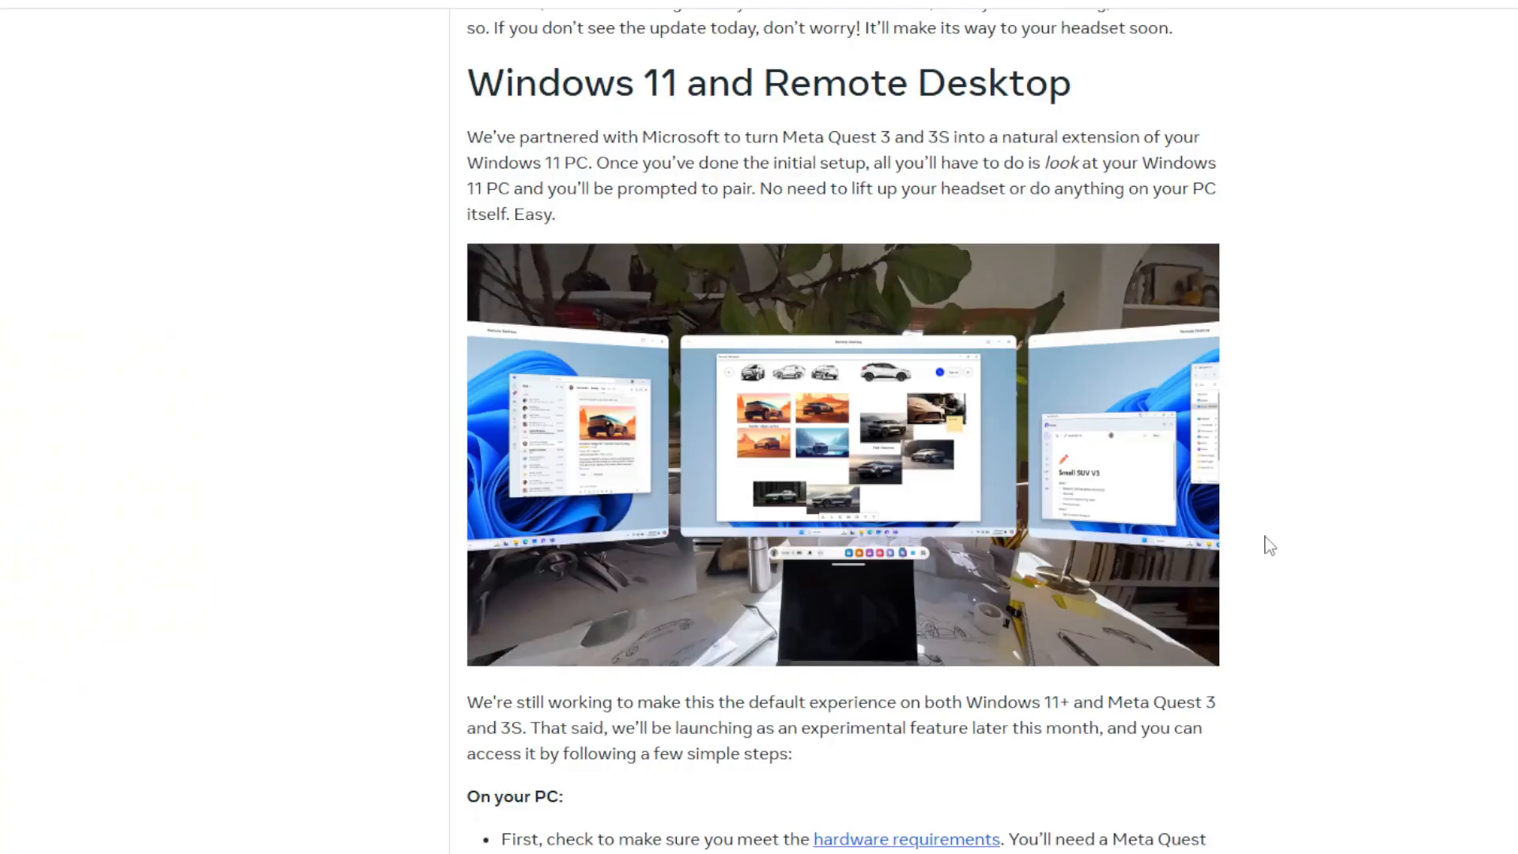
{"action": "scroll", "scroll_direction": "up", "scroll_amount": 3}
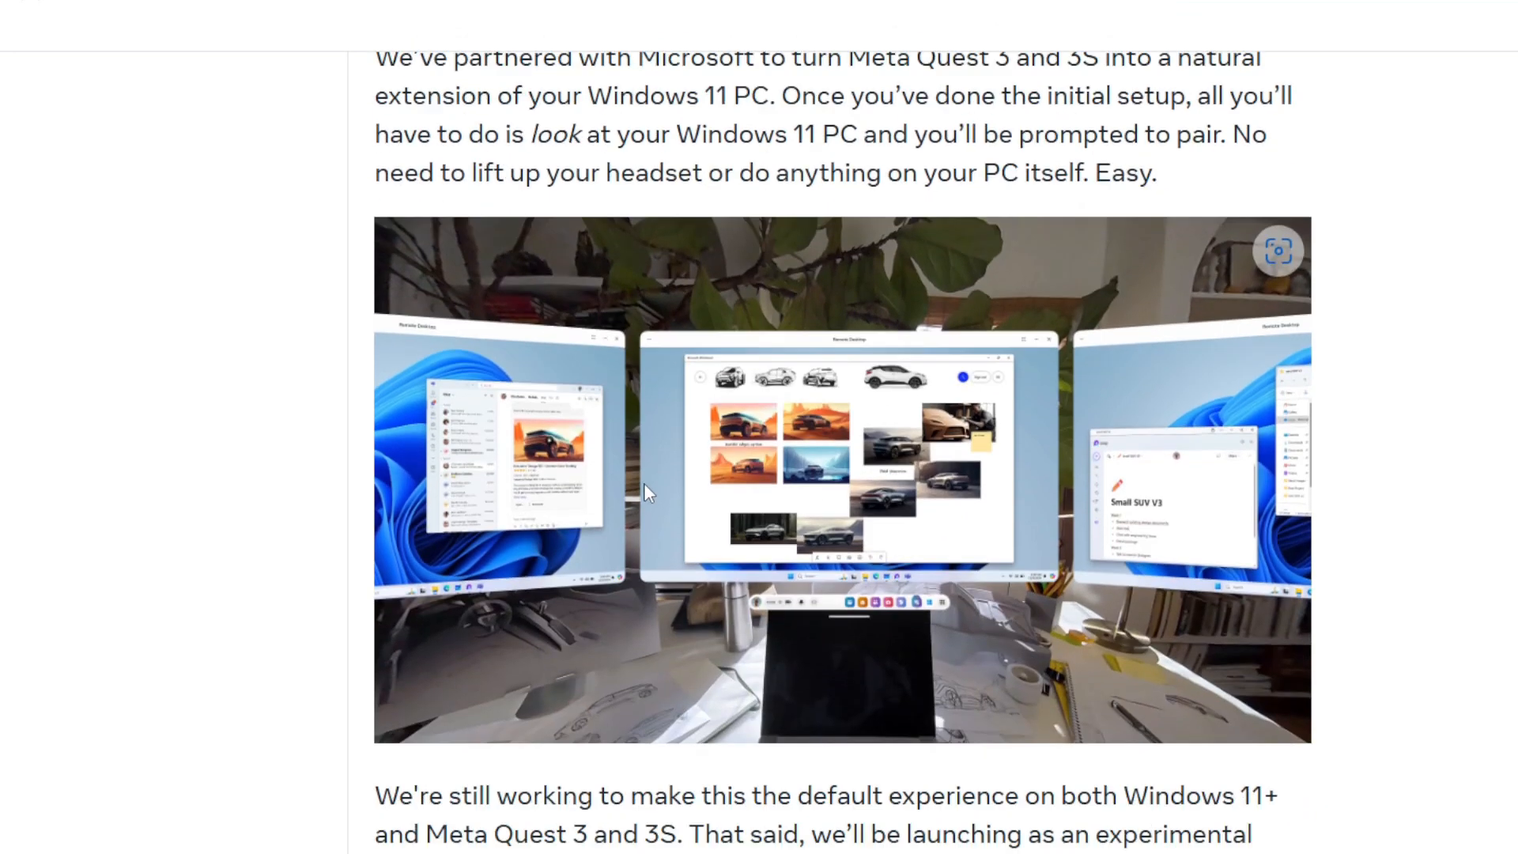
{"action": "scroll", "scroll_direction": "down", "scroll_amount": 3}
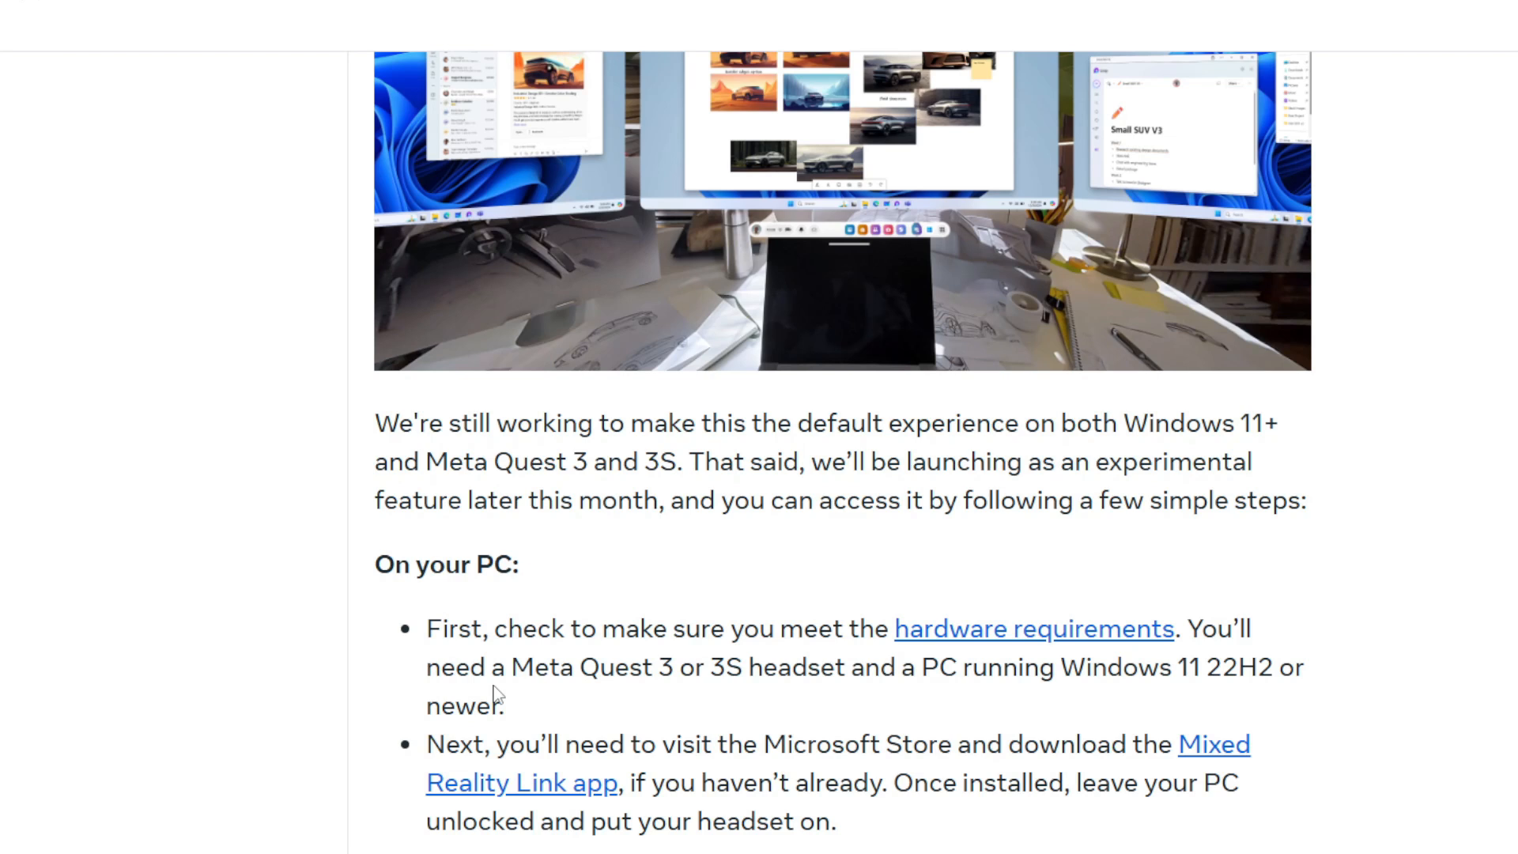
{"action": "left_click_drag", "start_coordinate": [511, 667], "coordinate": [678, 667]}
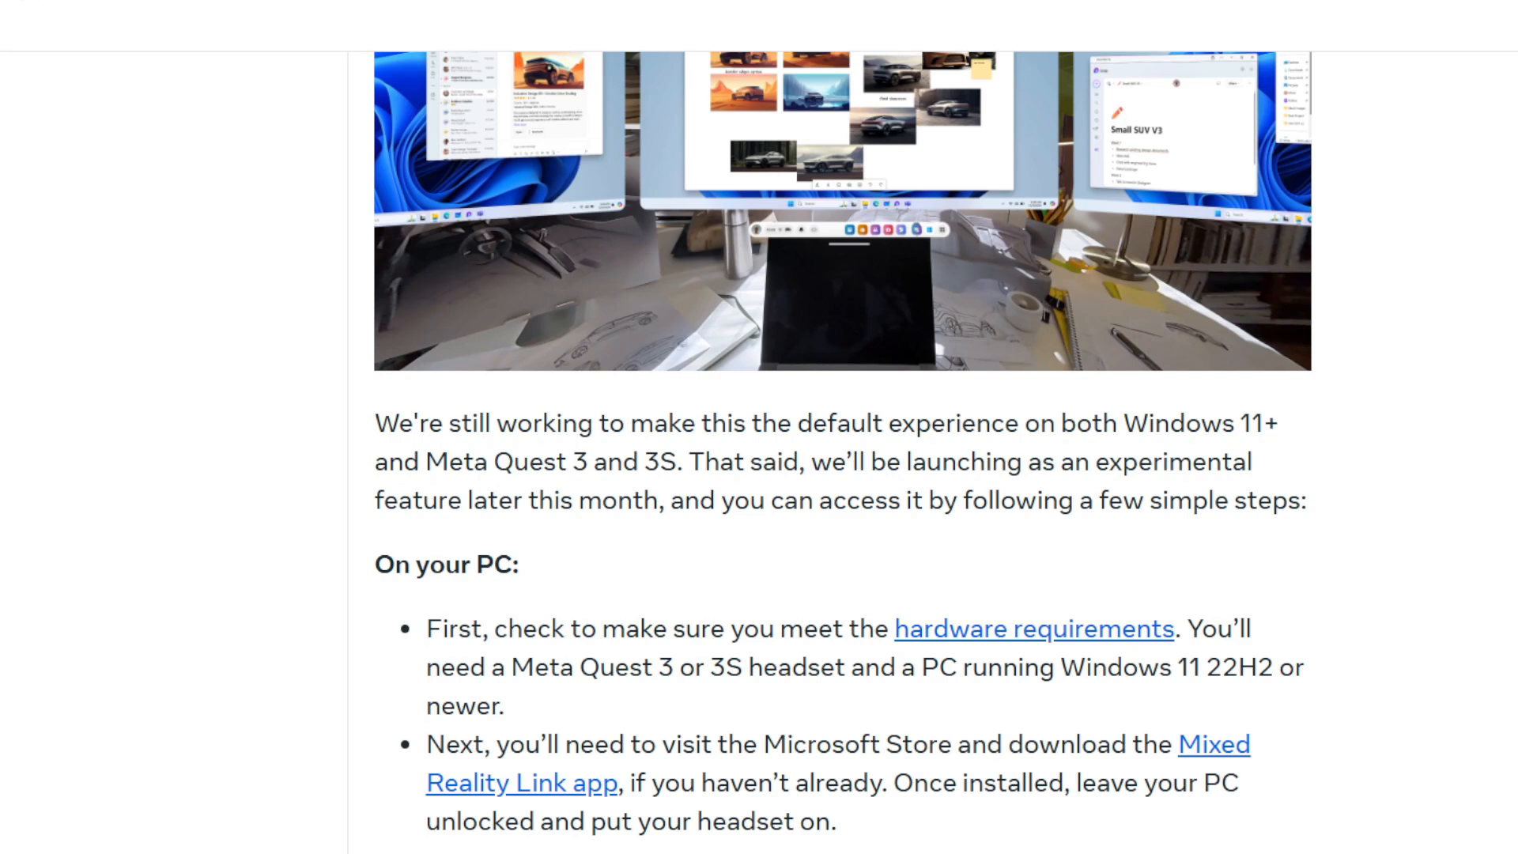
{"action": "mouse_move", "coordinate": [1391, 745]}
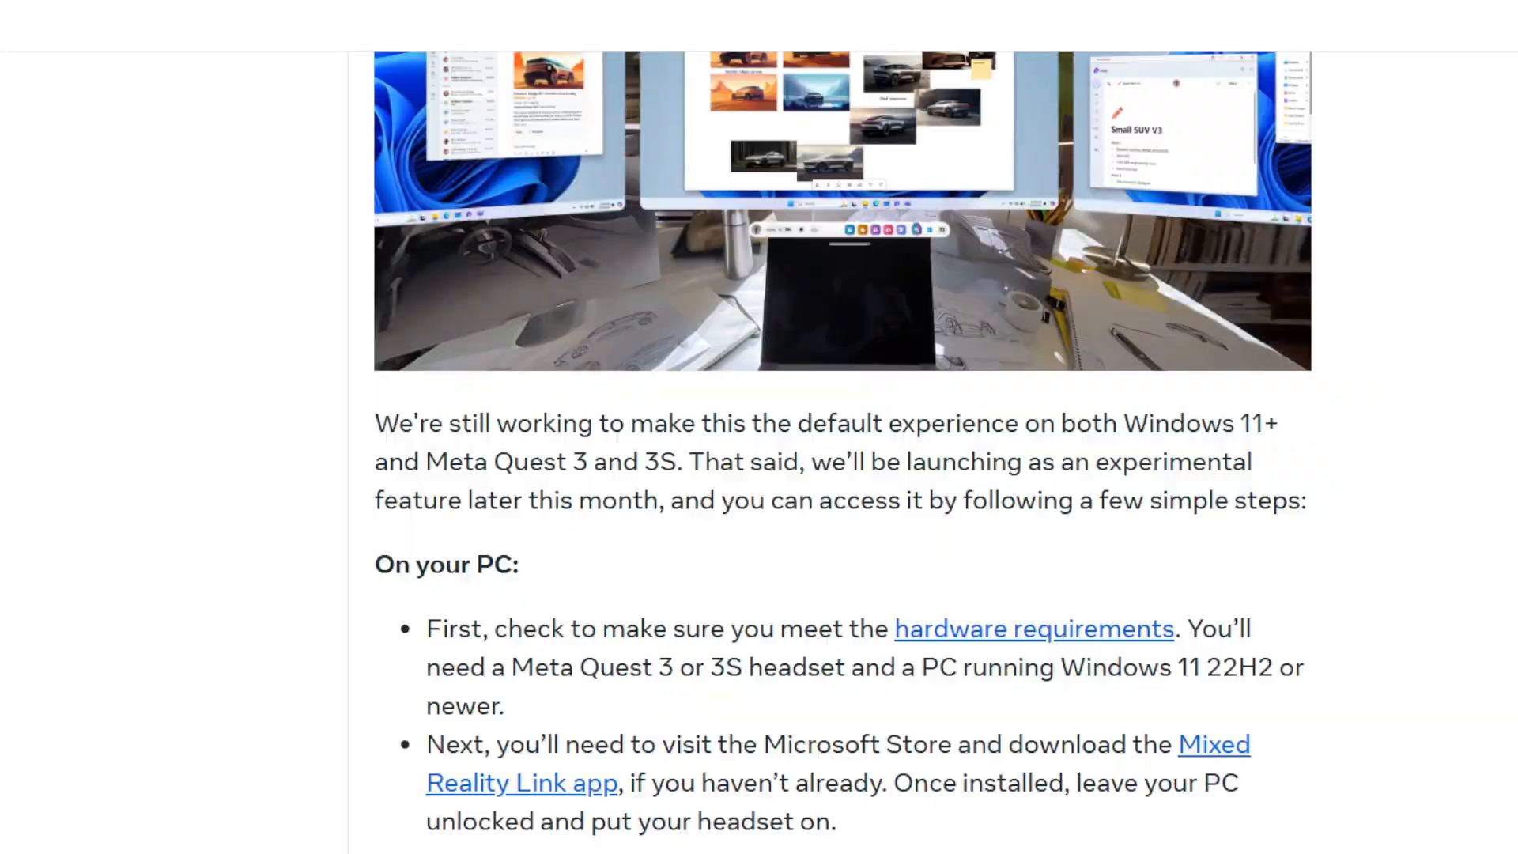
Launch Mixed Reality Link from its Microsoft Store page to display the pairing QR code
{"action": "left_click", "coordinate": [520, 783]}
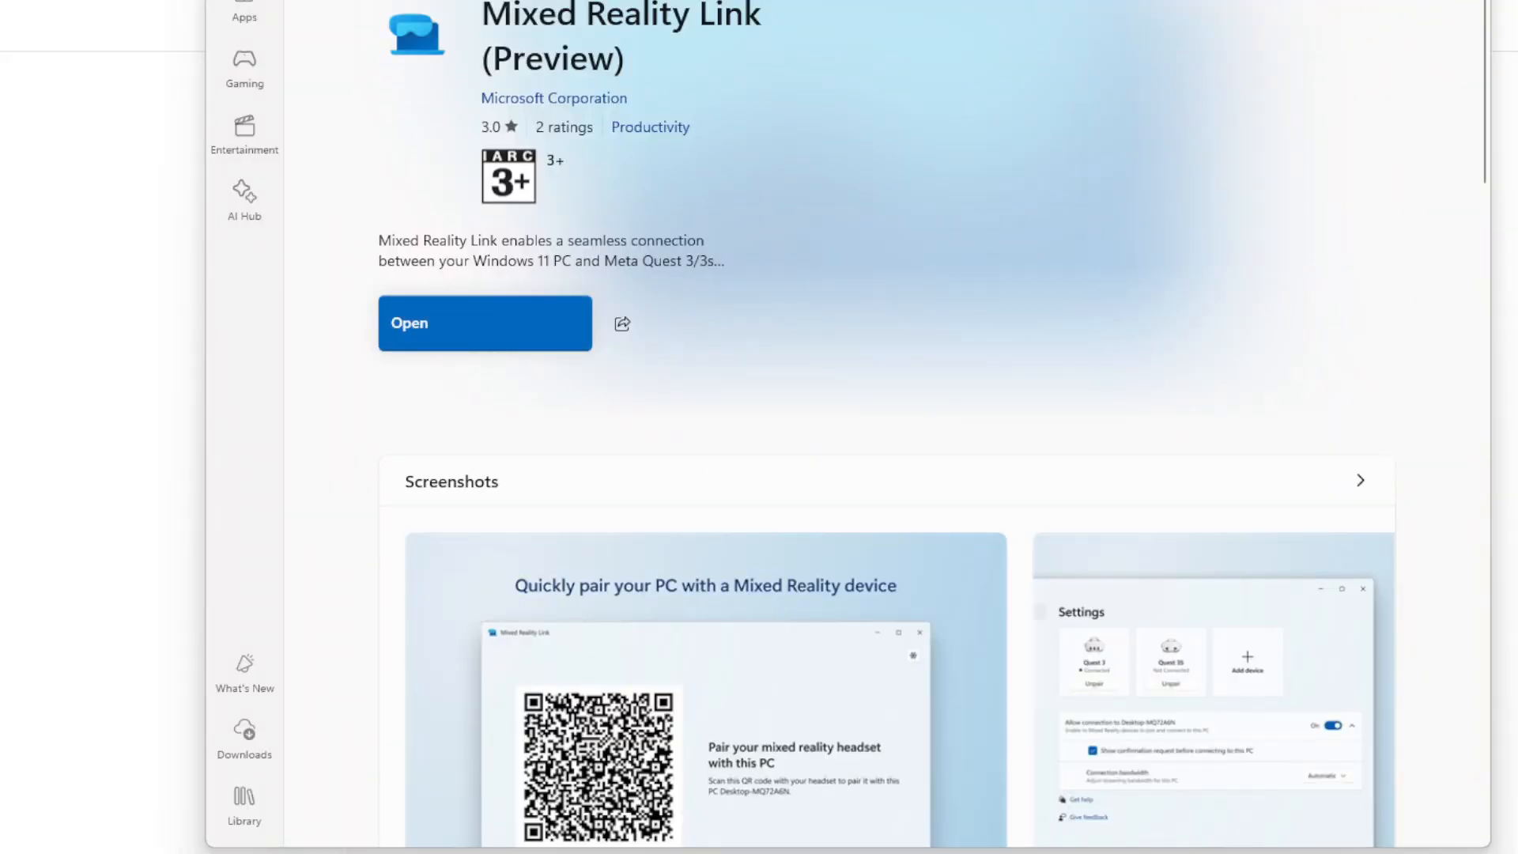
{"action": "left_click", "coordinate": [484, 323]}
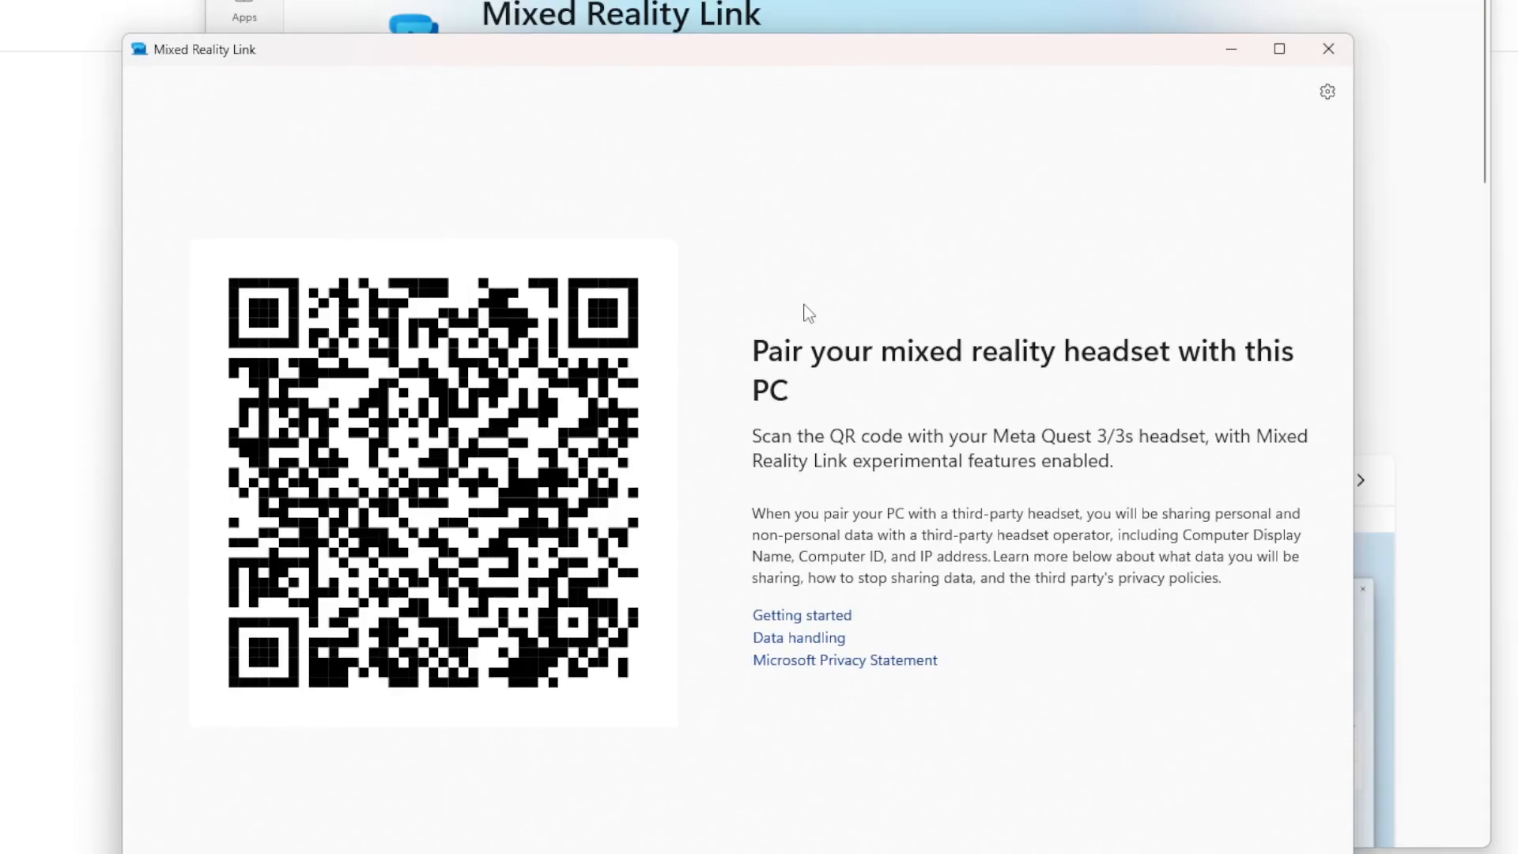
{"action": "mouse_move", "coordinate": [1044, 446]}
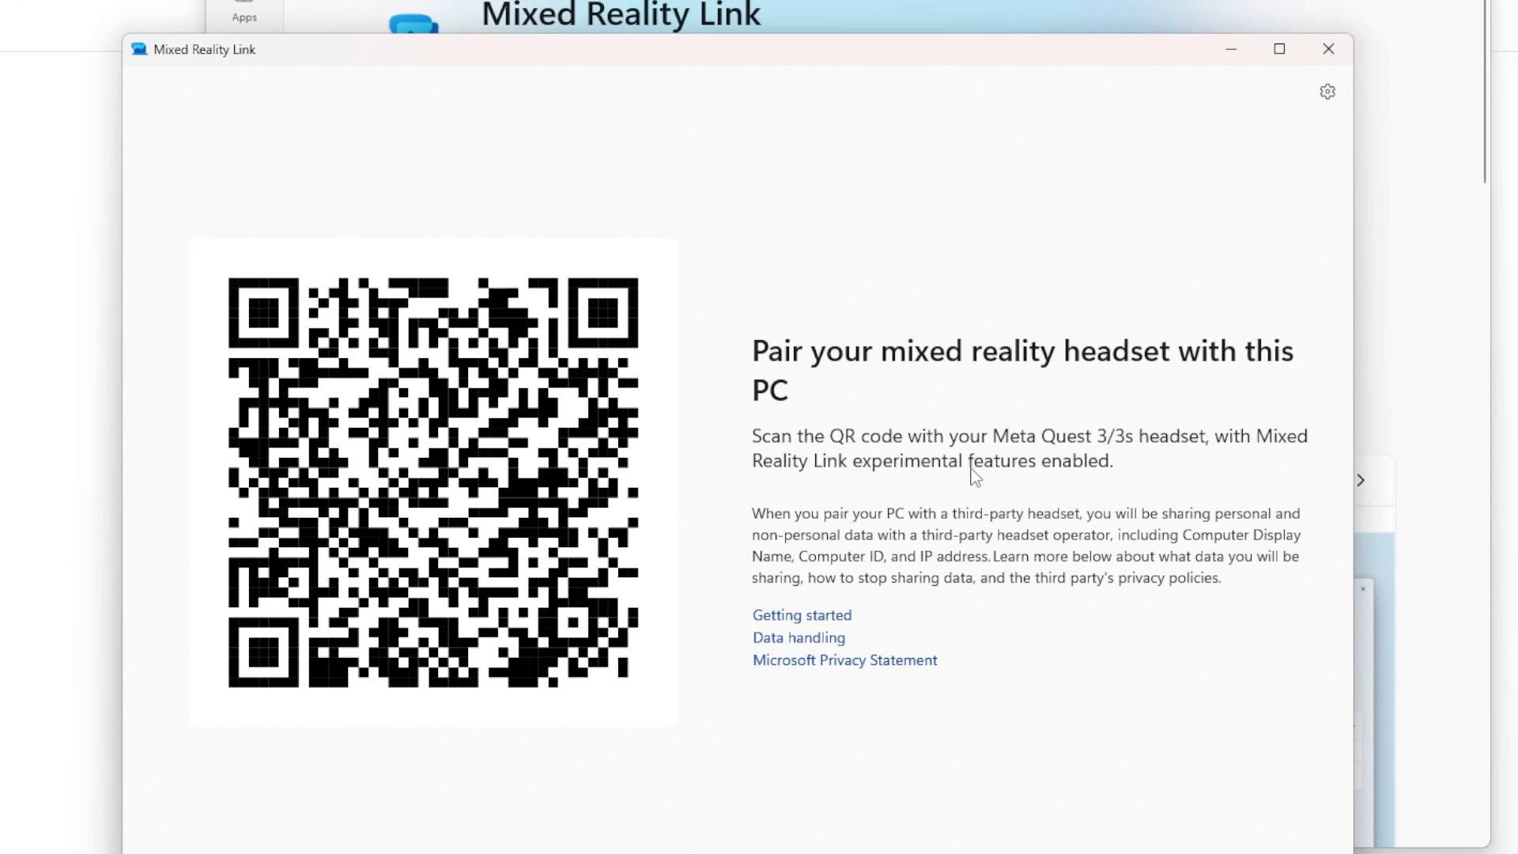
{"action": "mouse_move", "coordinate": [936, 482]}
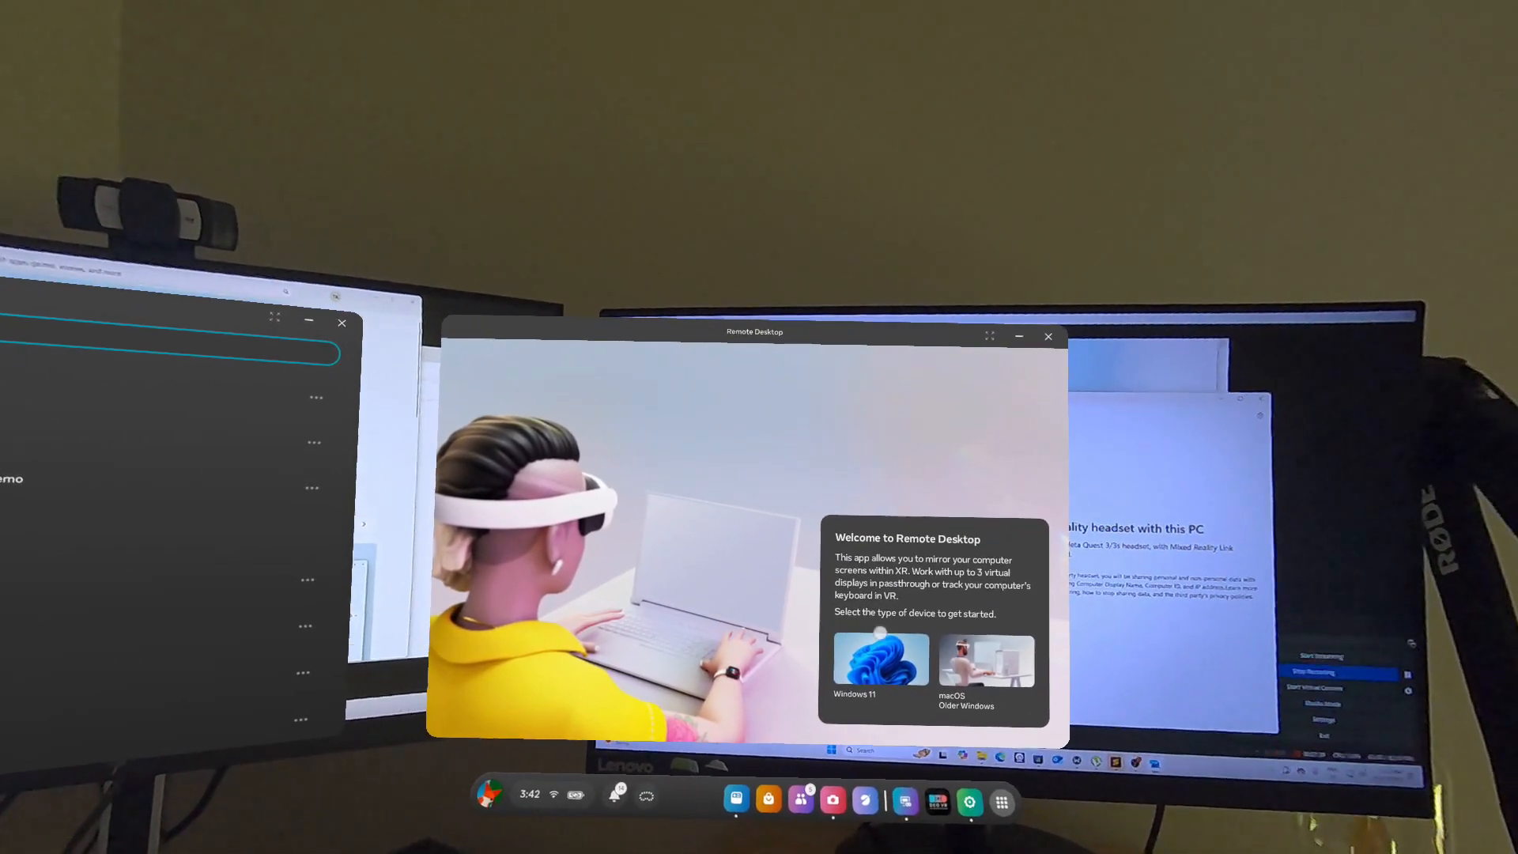
Choose Windows 11 as the device type and allow the app to discover nearby computers
{"action": "left_click", "coordinate": [879, 662]}
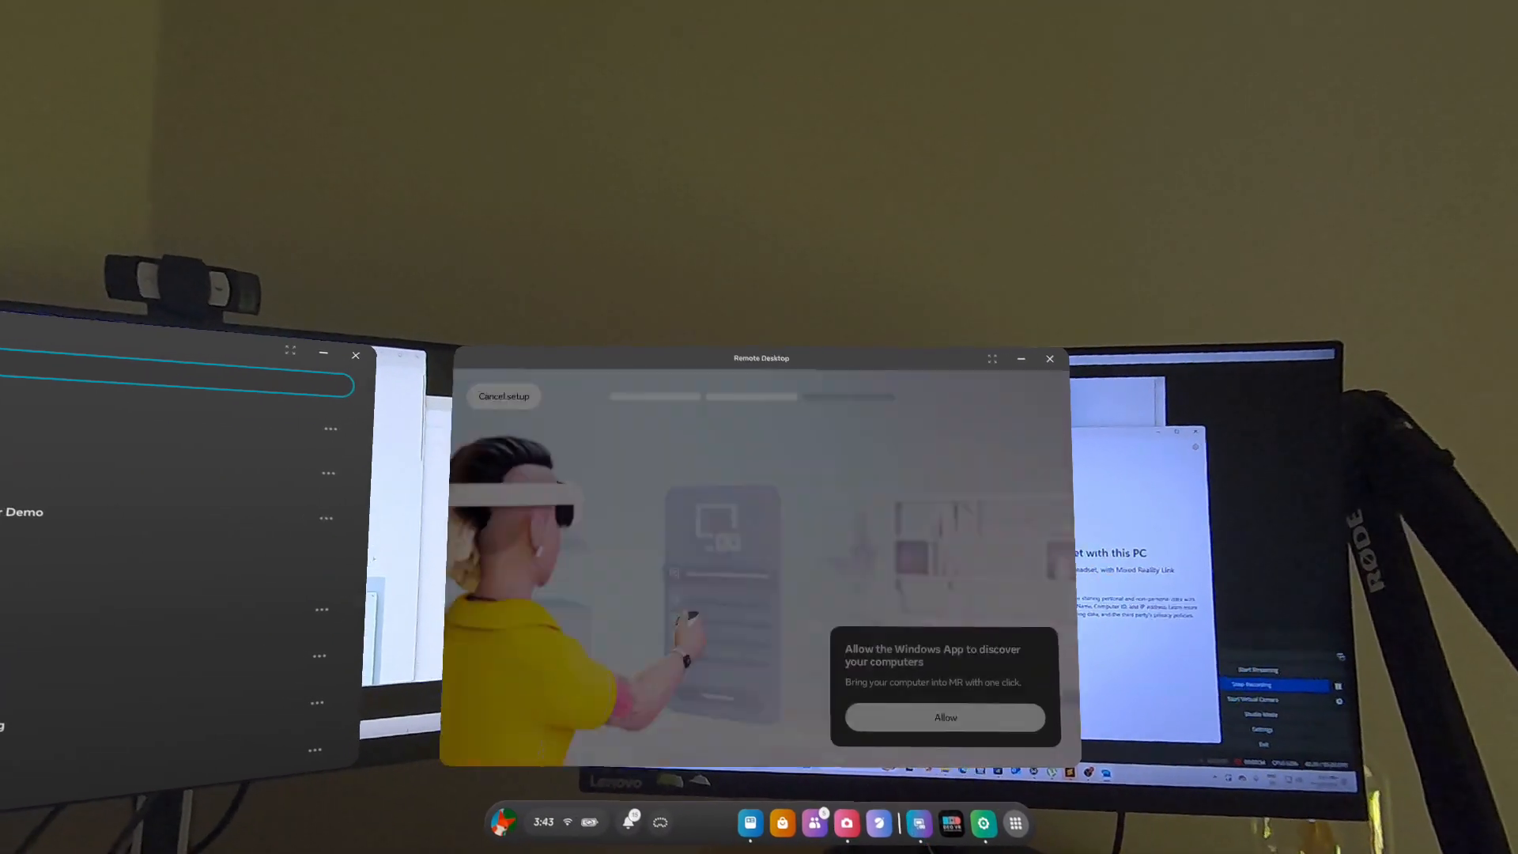
{"action": "left_click", "coordinate": [945, 717]}
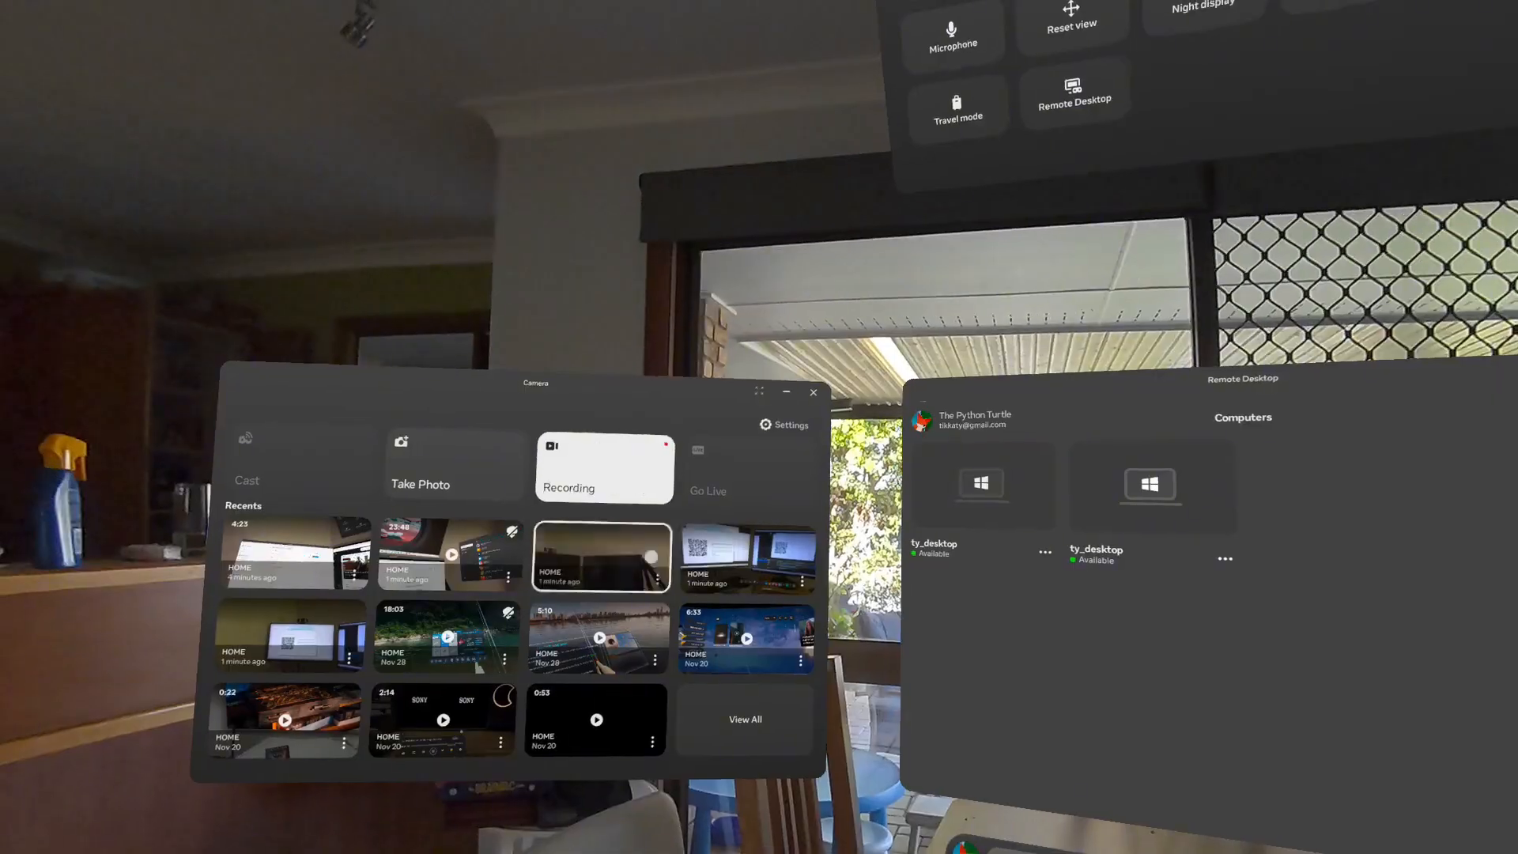
Connect to the ty_desktop PC and add a third virtual display in the connection panel
{"action": "left_click", "coordinate": [980, 484]}
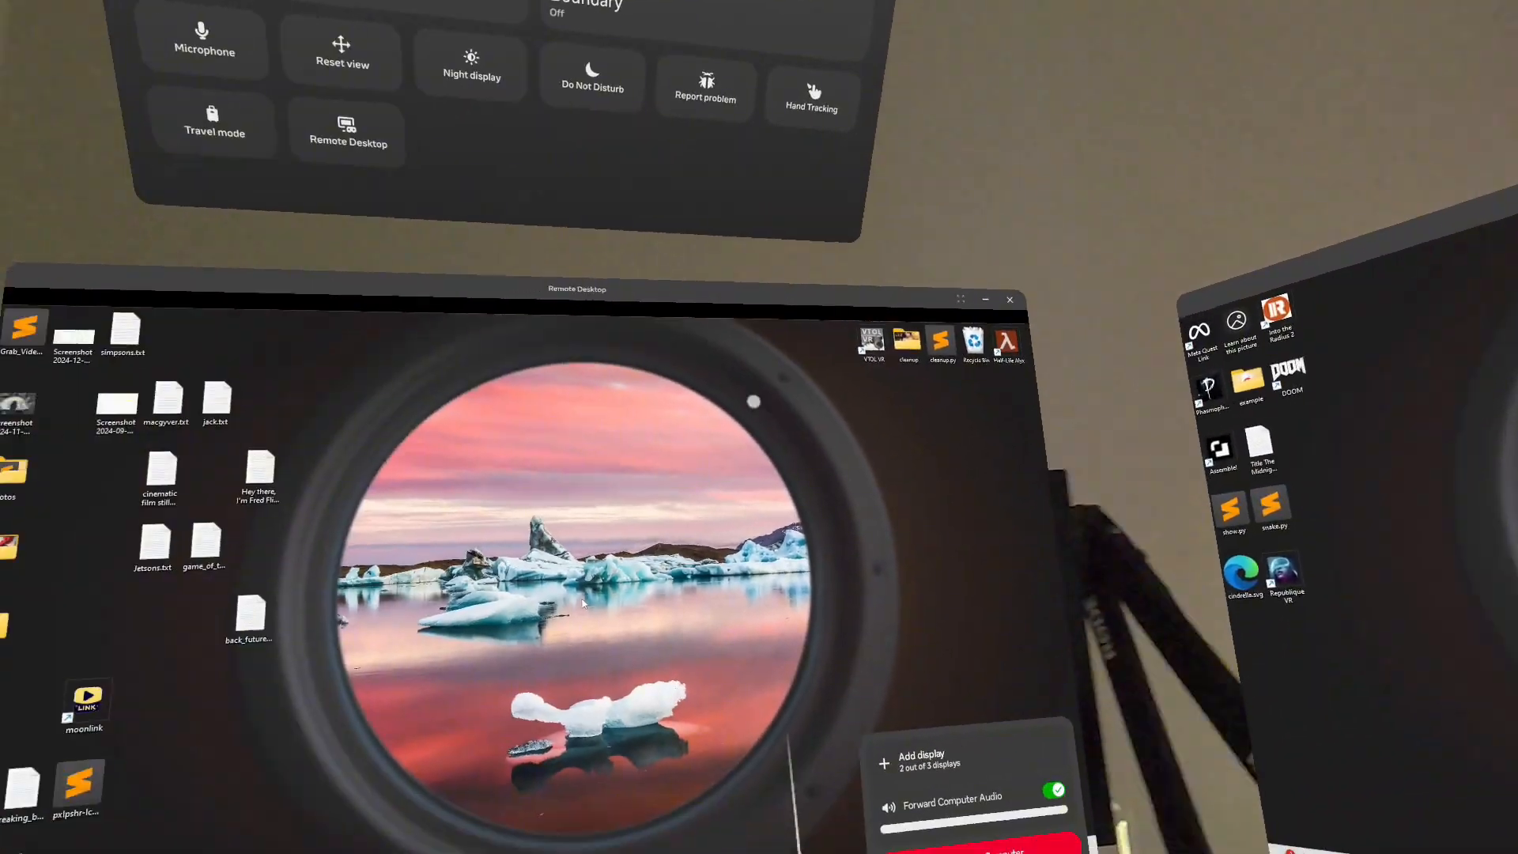
{"action": "left_click", "coordinate": [920, 760]}
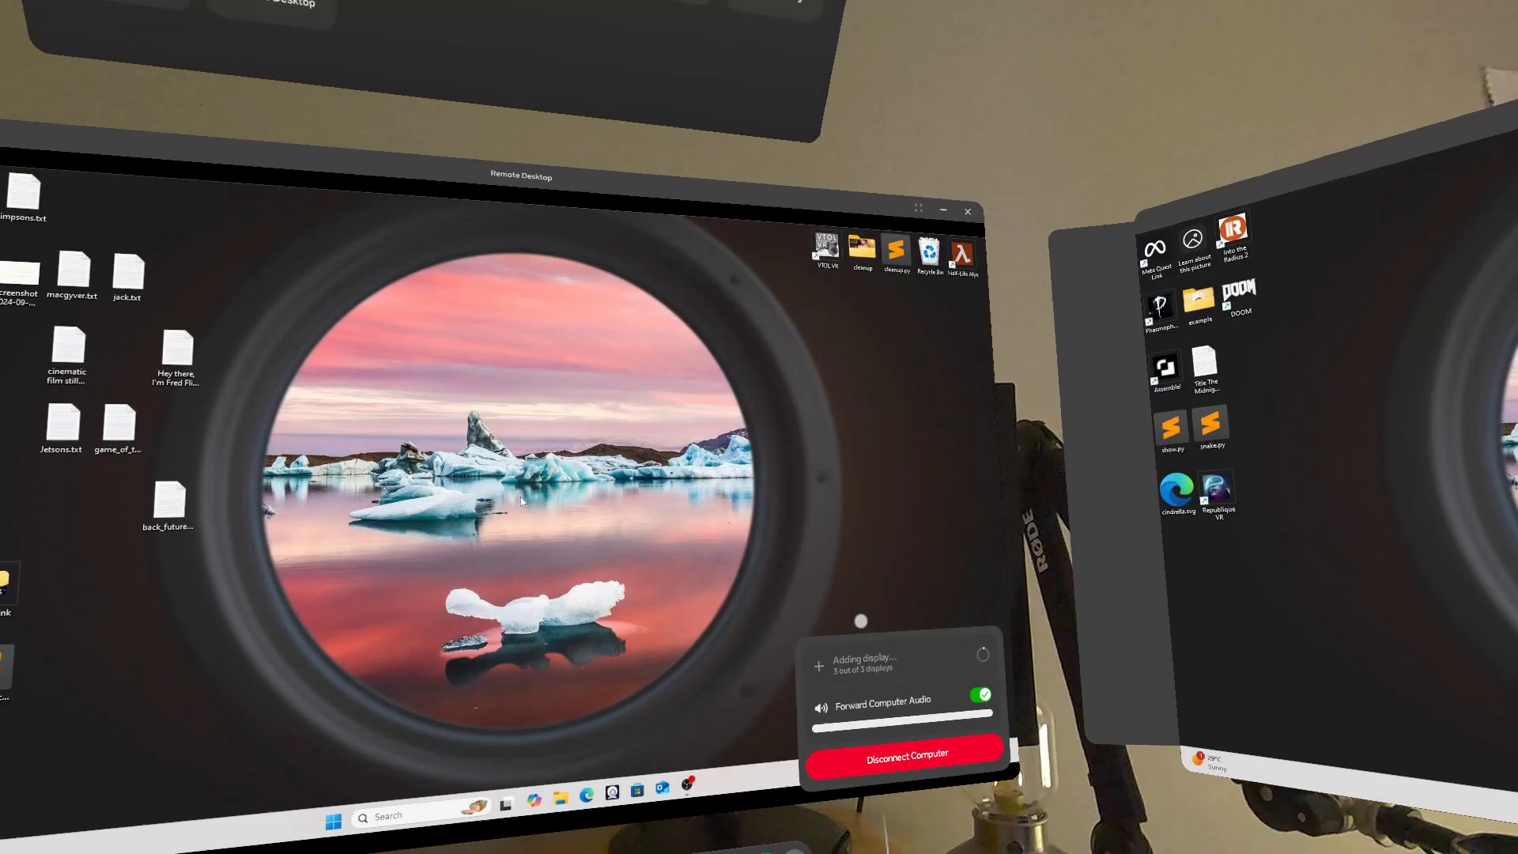